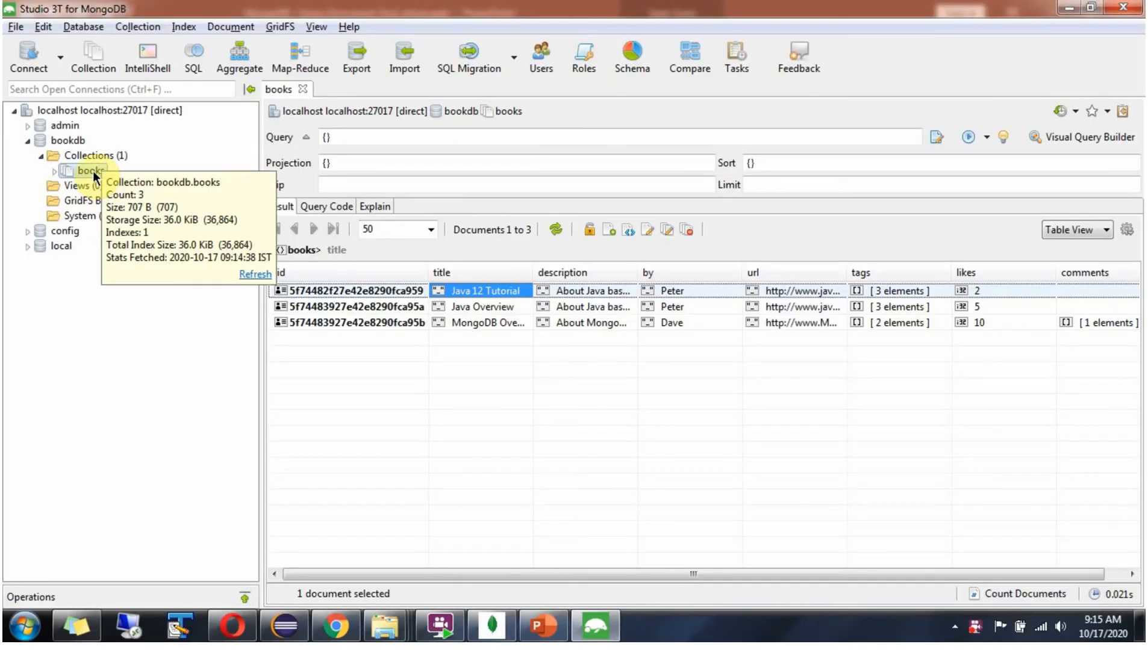
{"action": "mouse_move", "coordinate": [911, 329]}
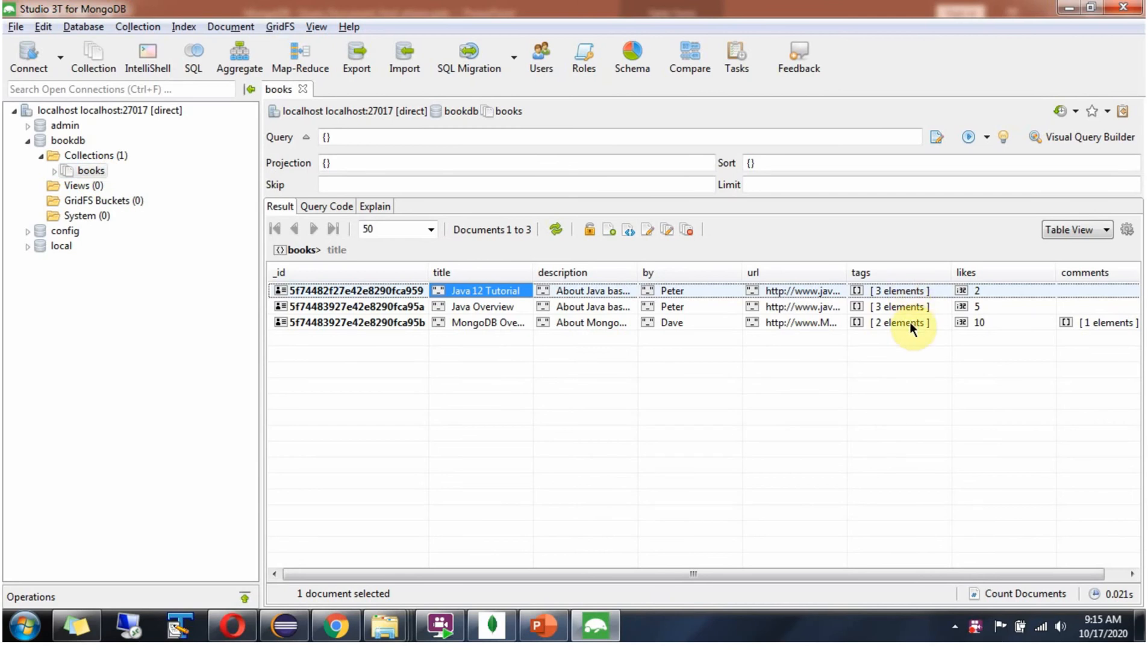
{"action": "mouse_move", "coordinate": [981, 295]}
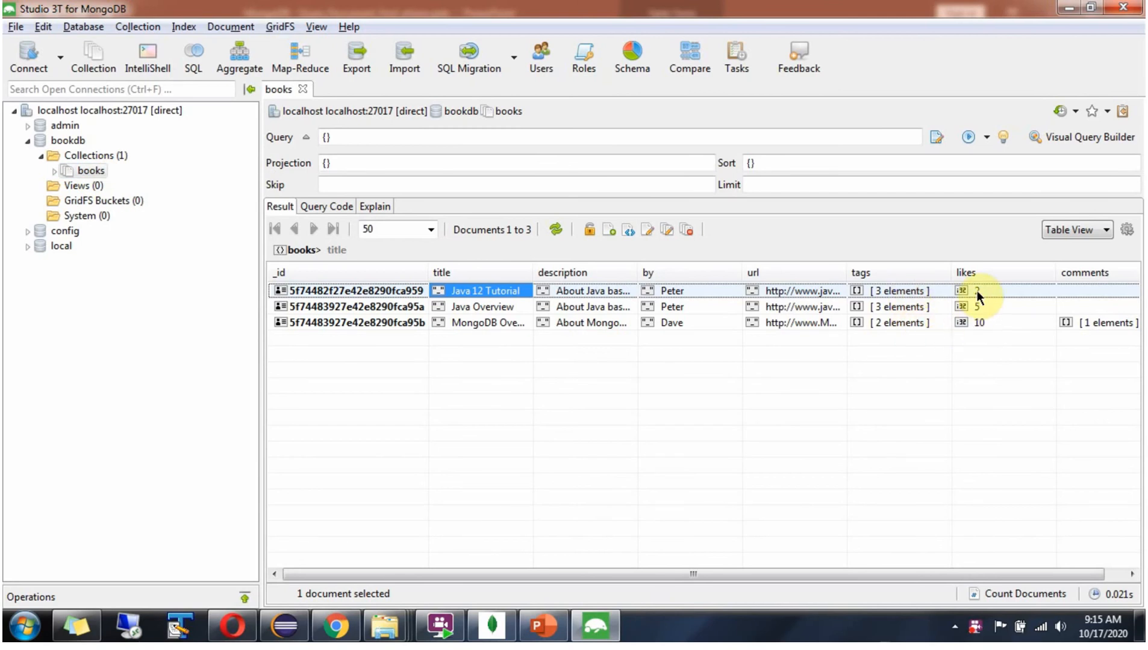
{"action": "mouse_move", "coordinate": [990, 324]}
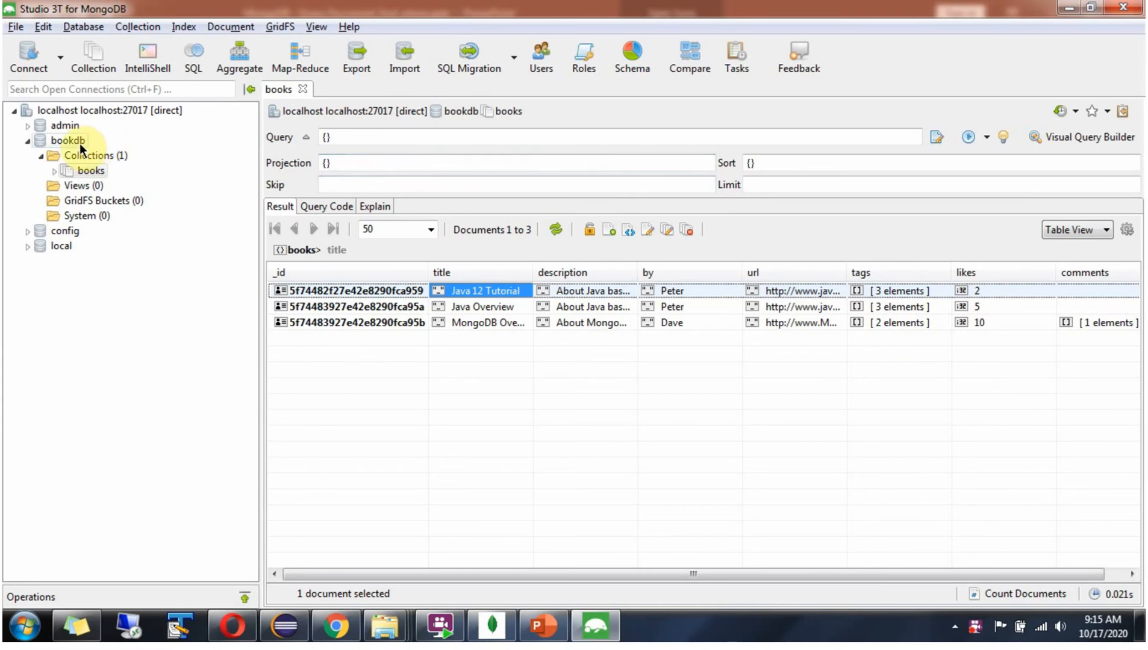
Enter db.getCollection('books').find({"likes":{$ne:5}}) in a new IntelliShell on bookdb
{"action": "right_click", "coordinate": [56, 140]}
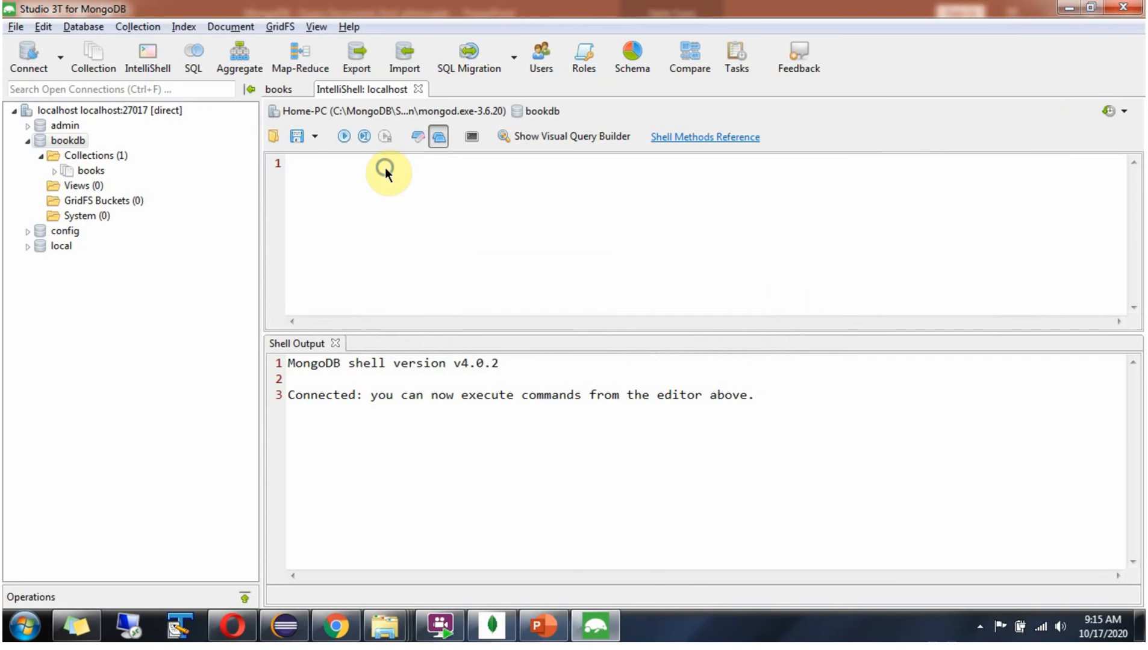
{"action": "type", "text": "db.getCollection('books').find({\"likes\":{$ne:5}})"}
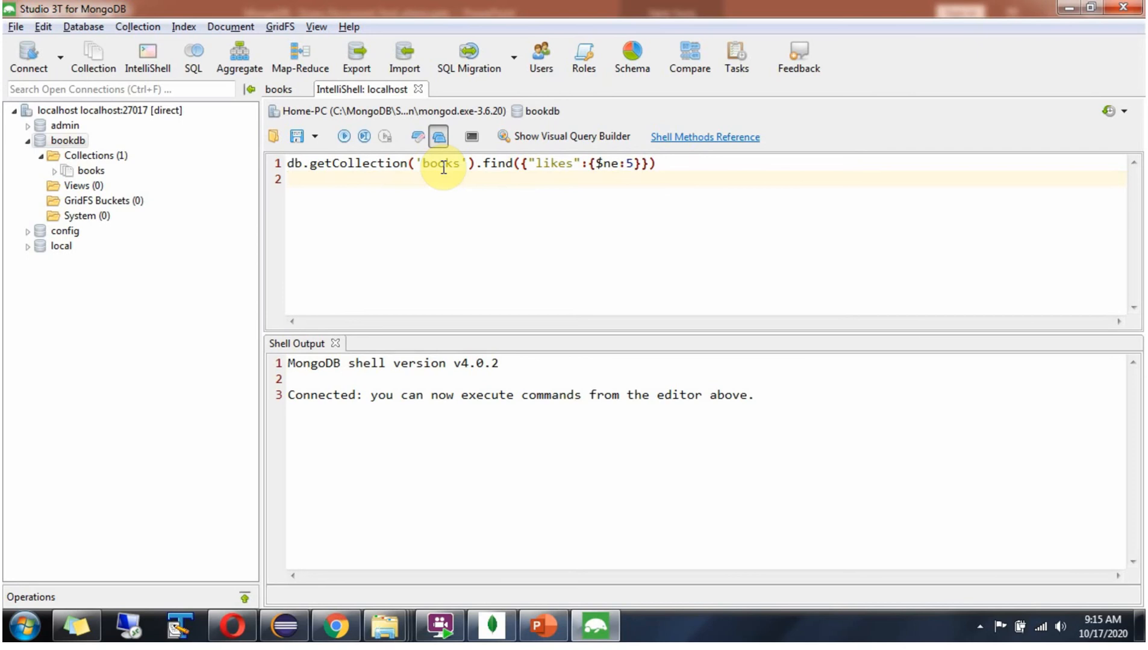
{"action": "mouse_move", "coordinate": [544, 175]}
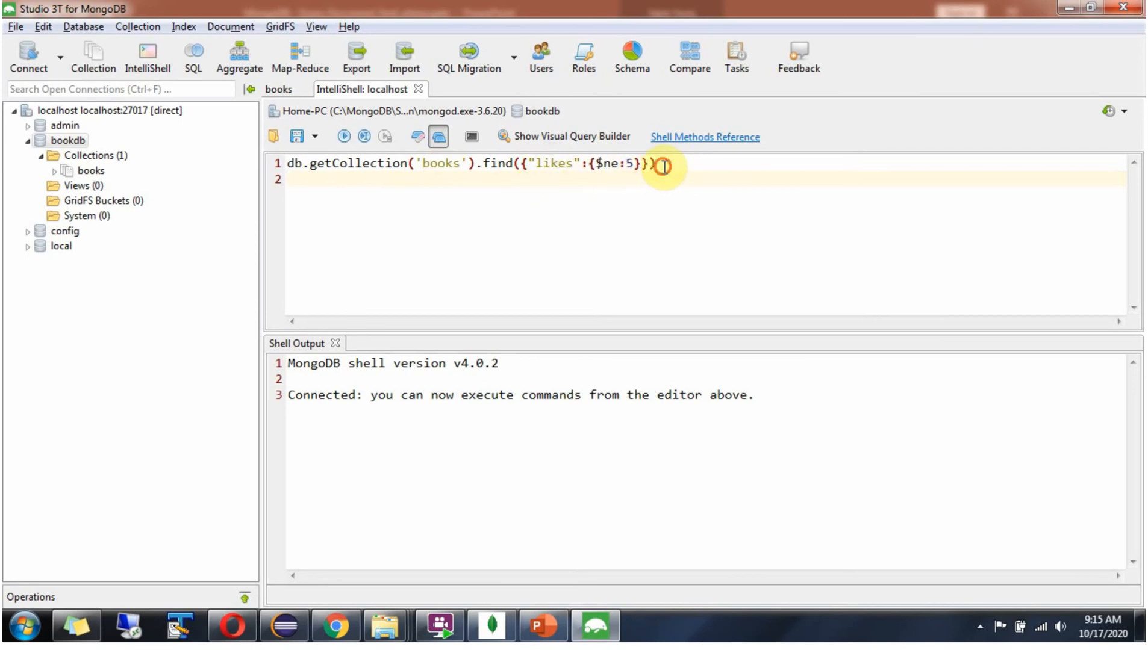
Execute the query, returning the two books with likes 2 and 10
{"action": "left_click", "coordinate": [343, 136]}
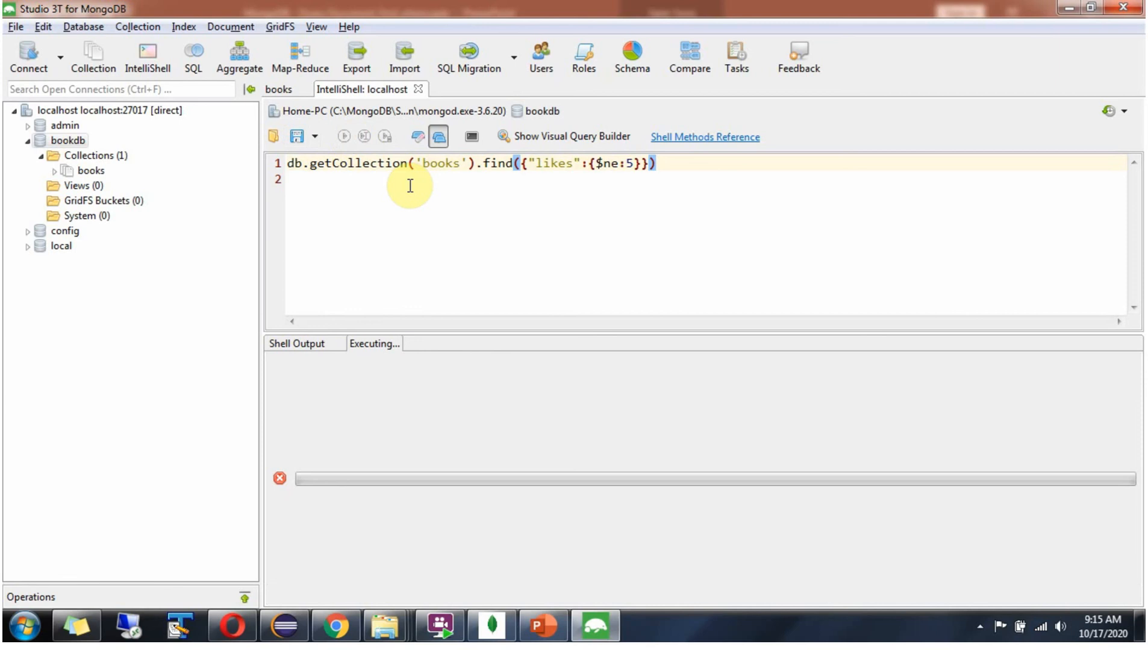
{"action": "left_click", "coordinate": [343, 136]}
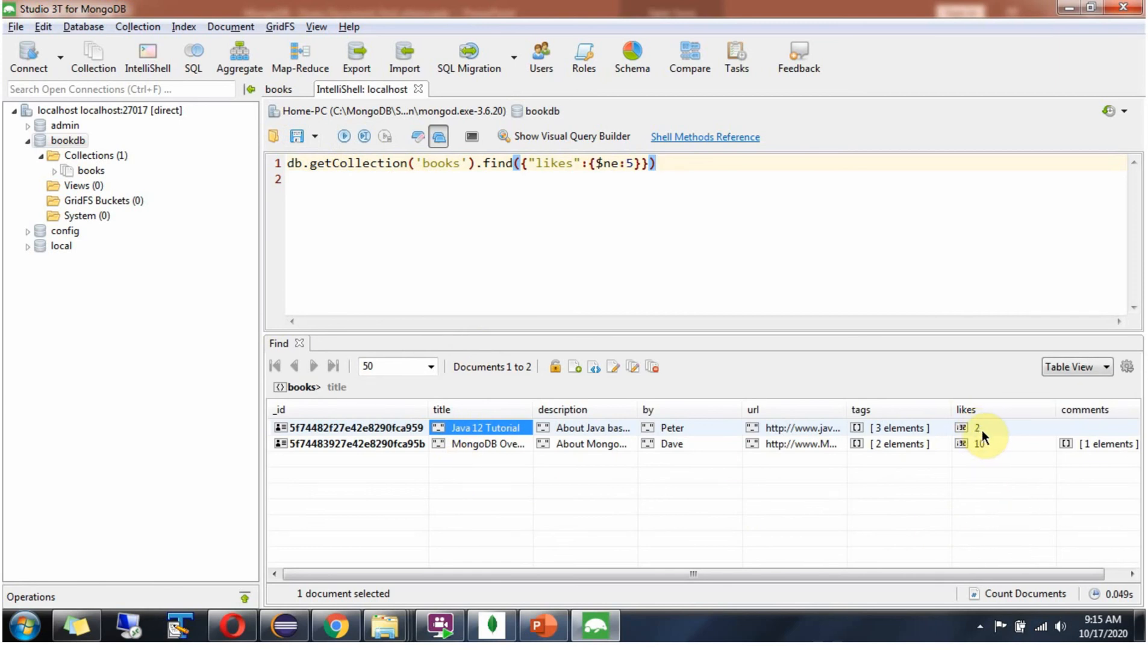
{"action": "mouse_move", "coordinate": [990, 454]}
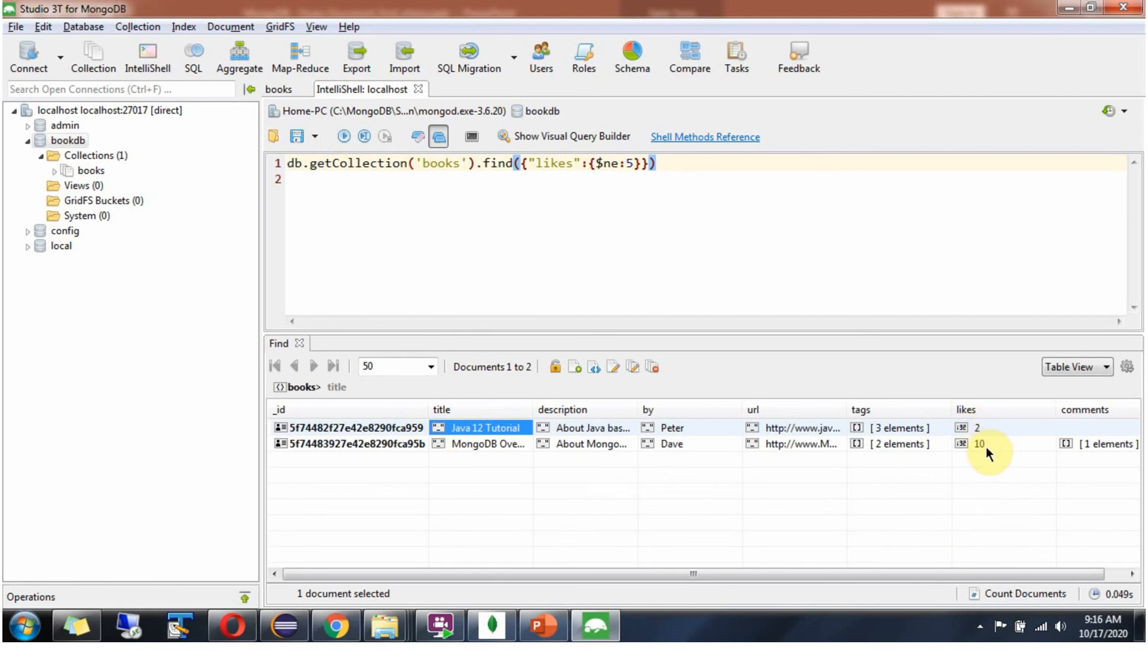
{"action": "mouse_move", "coordinate": [1050, 388]}
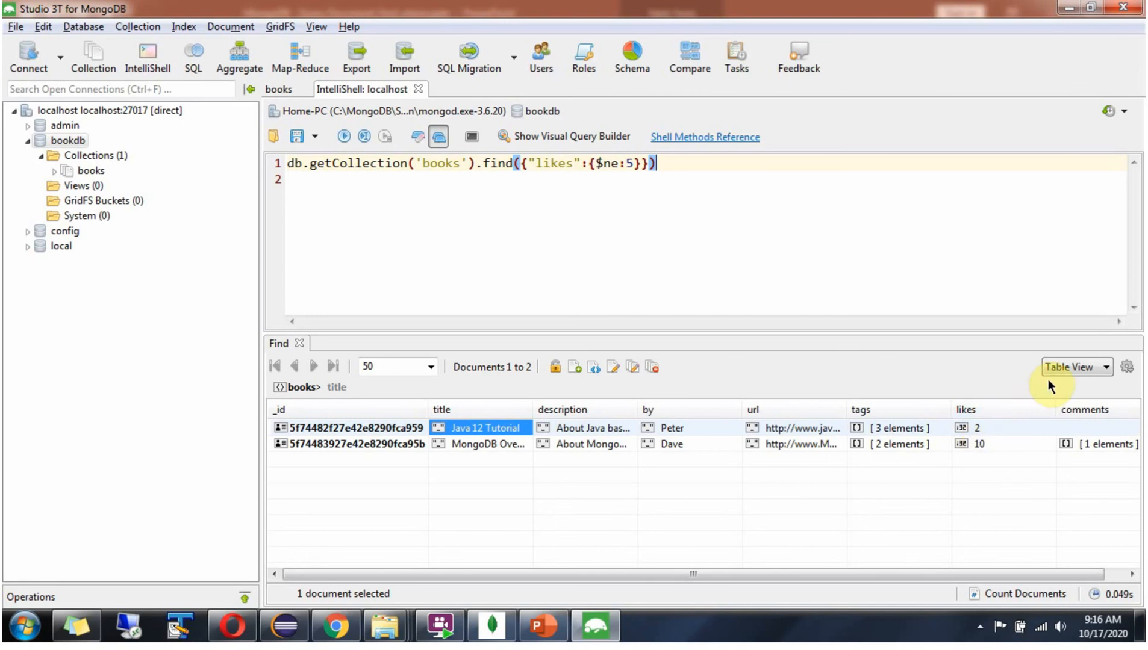
Switch the results to JSON View and inspect the two documents' likes values
{"action": "left_click", "coordinate": [1108, 368]}
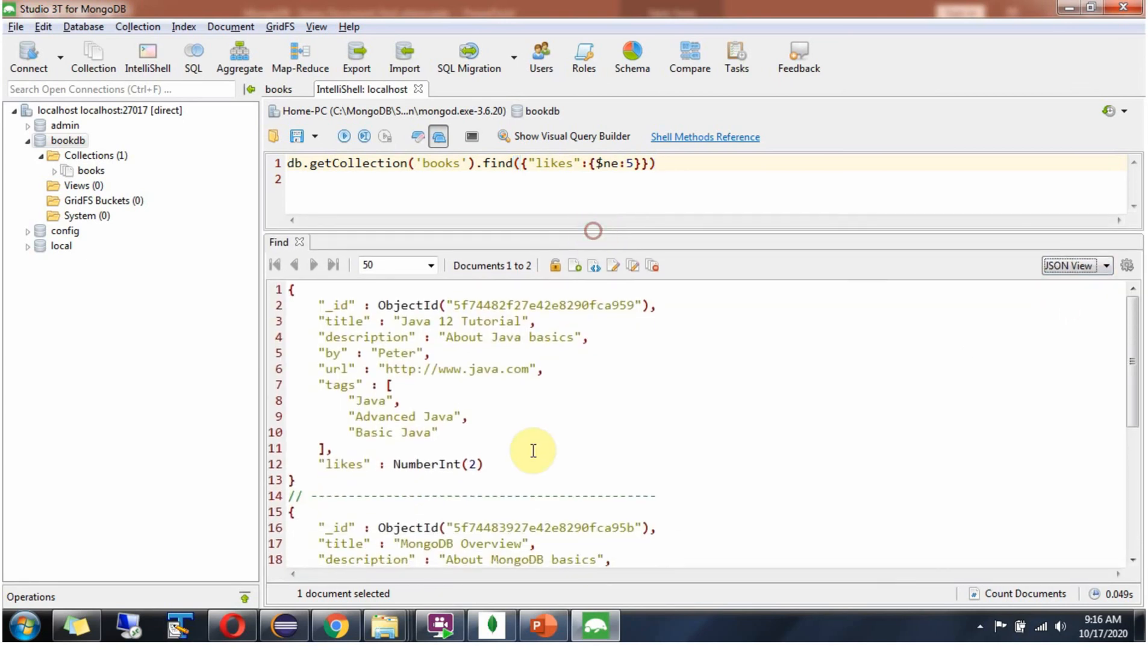
{"action": "double_click", "coordinate": [473, 465]}
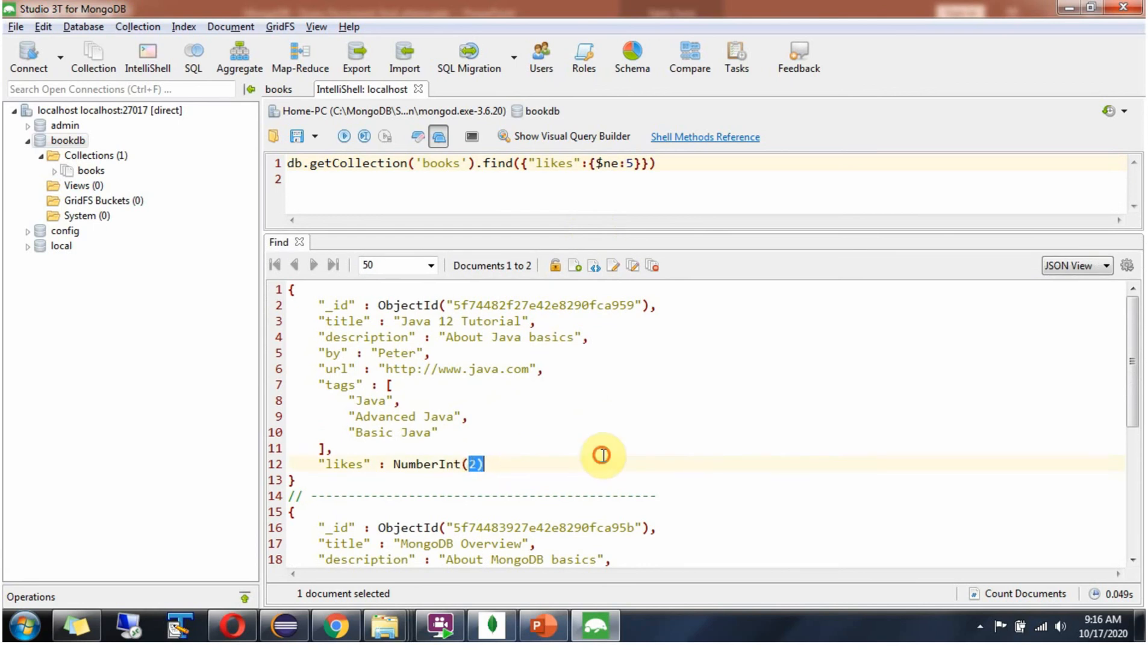
{"action": "scroll", "scroll_direction": "down", "scroll_amount": 3}
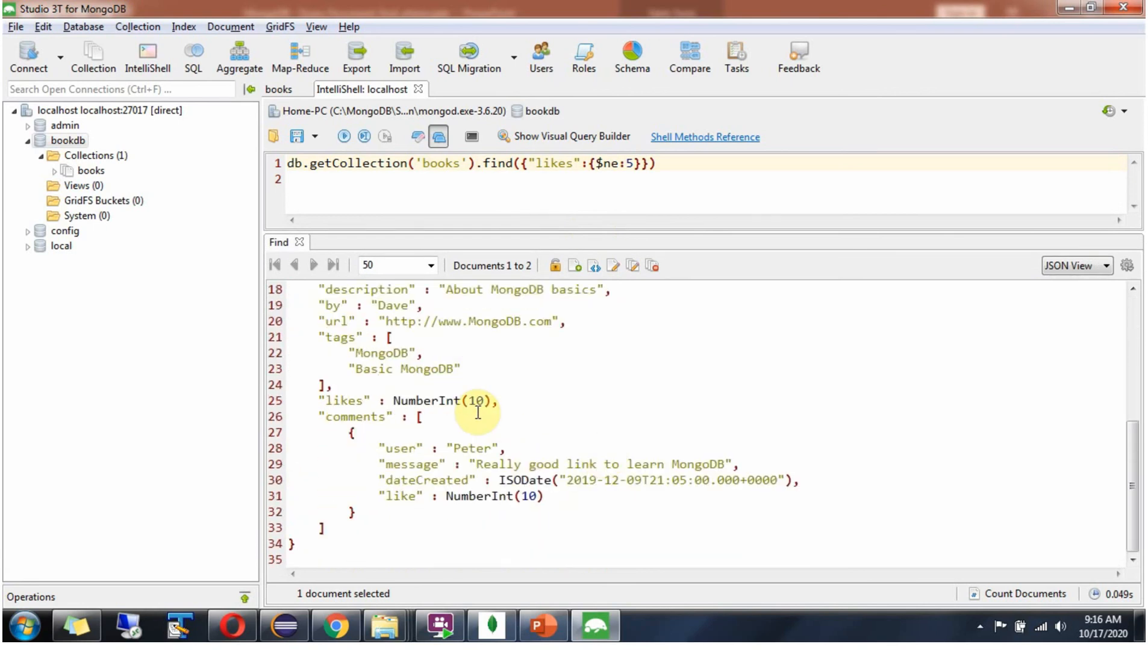